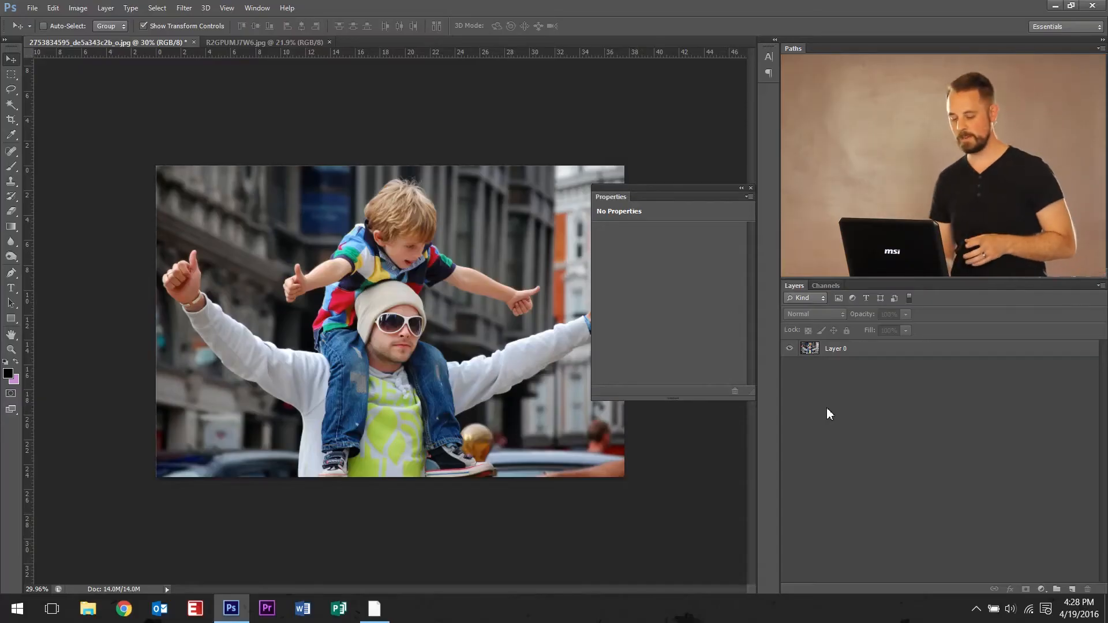
pyautogui.moveTo(511, 266)
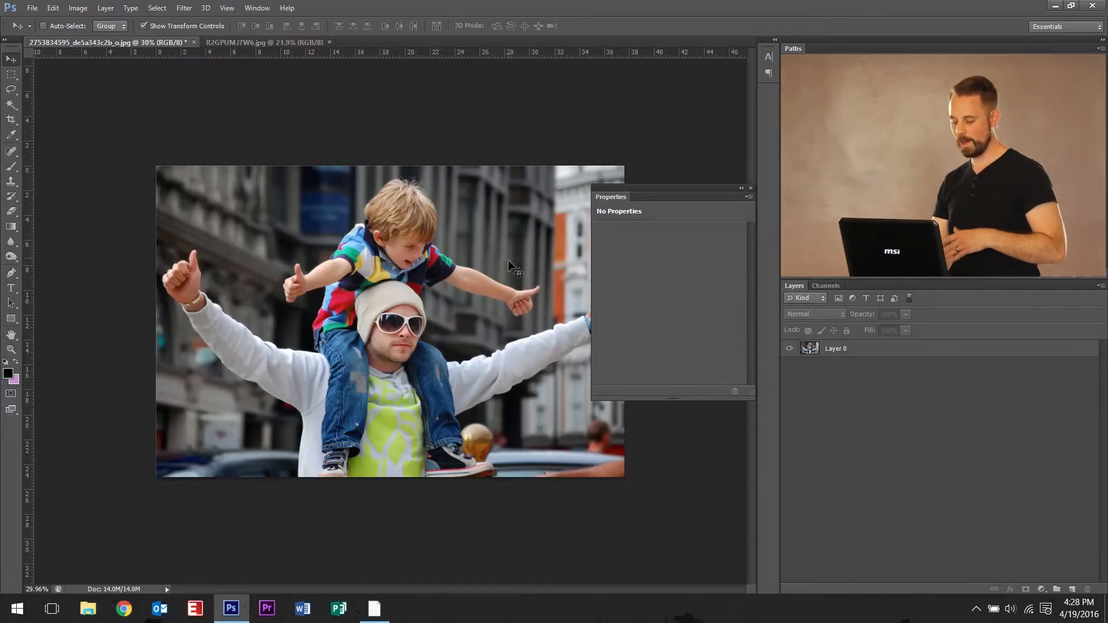
pyautogui.moveTo(503, 240)
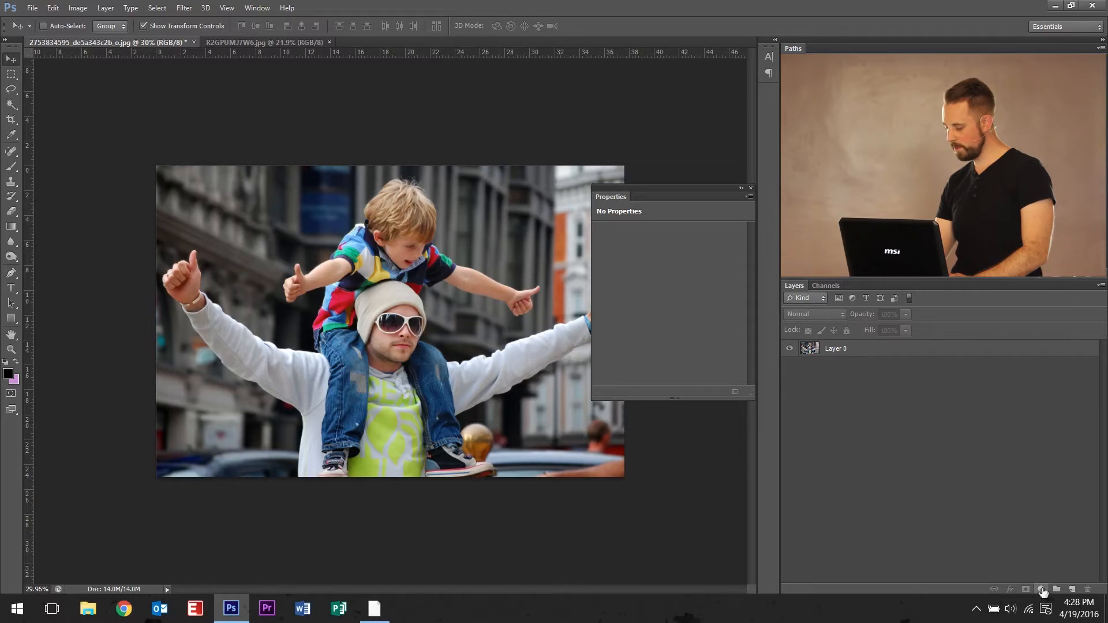
# Add a Curves adjustment layer, auto-correct the RGB curve and flatten the Blue channel curve.
pyautogui.click(1042, 589)
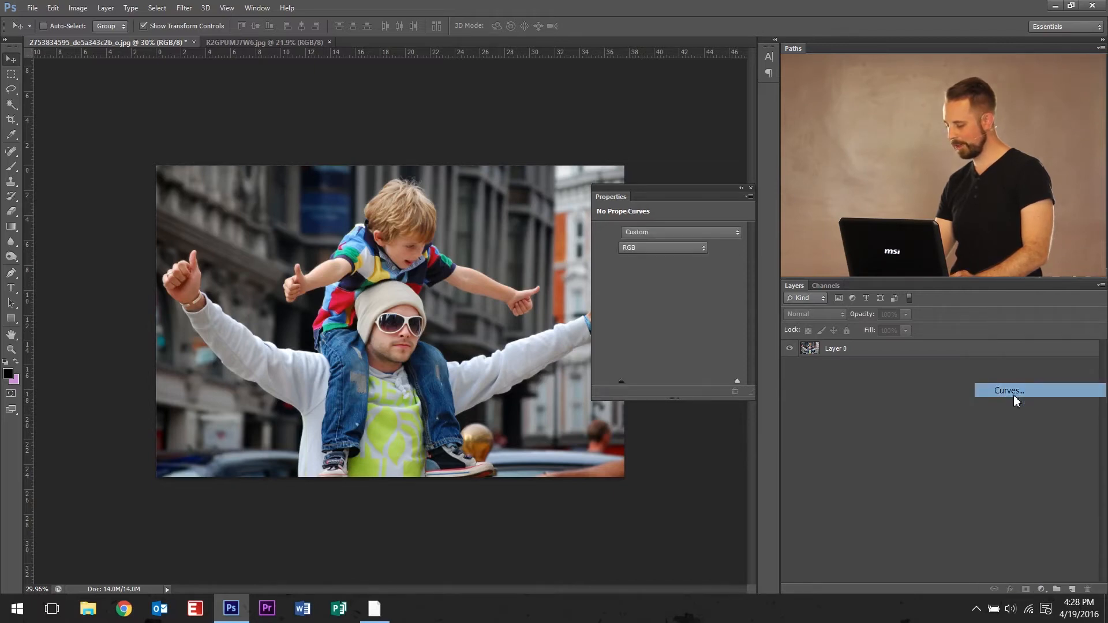
pyautogui.click(1008, 390)
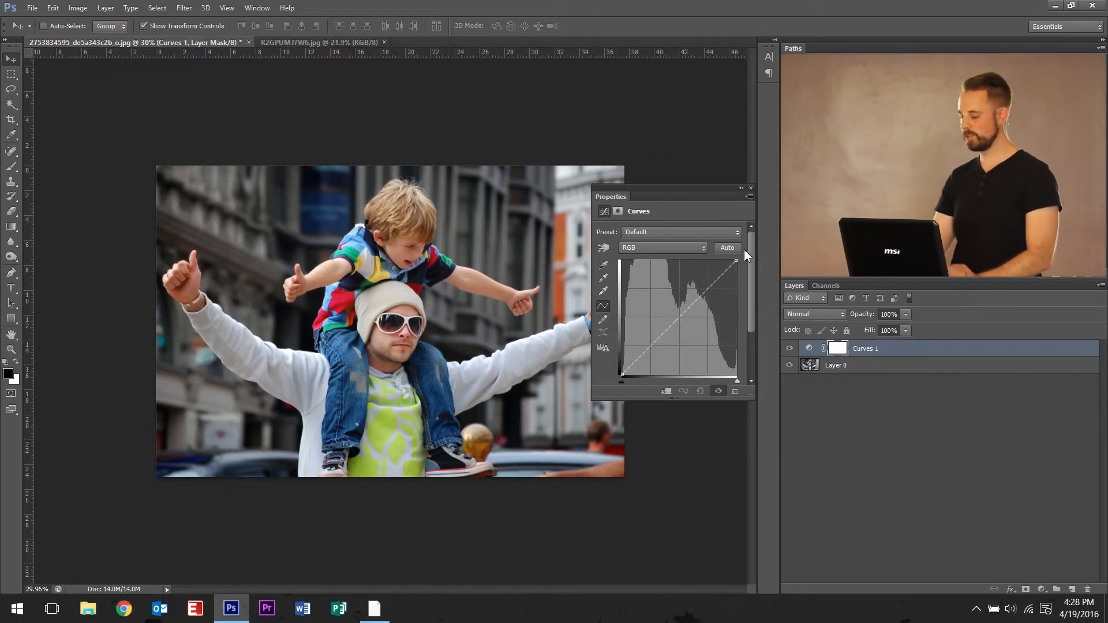
pyautogui.moveTo(737, 253)
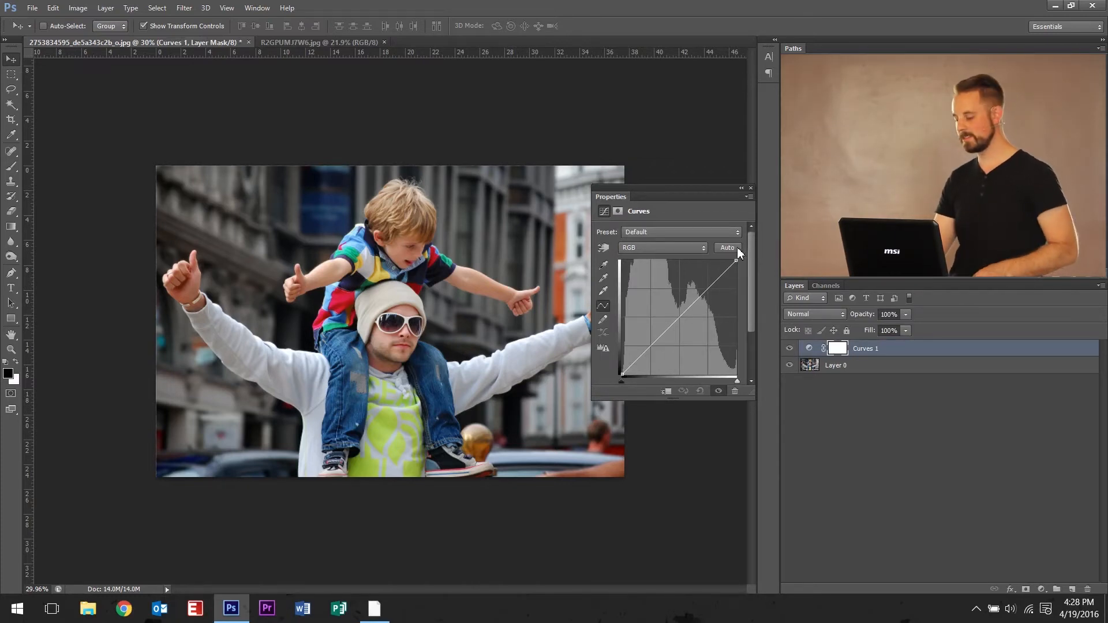
pyautogui.click(727, 246)
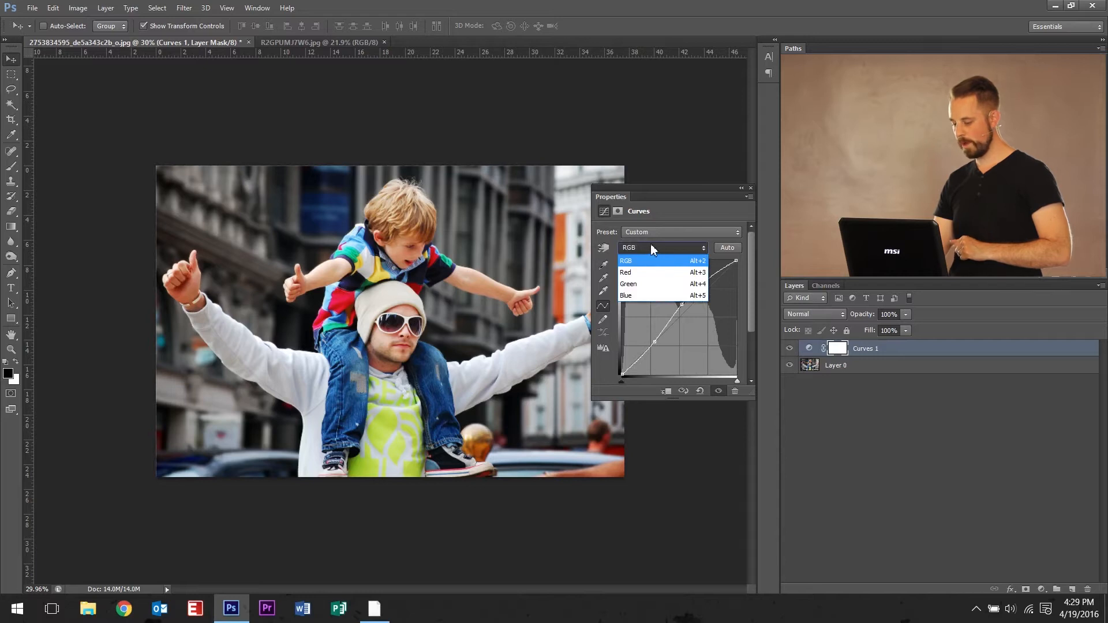
pyautogui.click(625, 294)
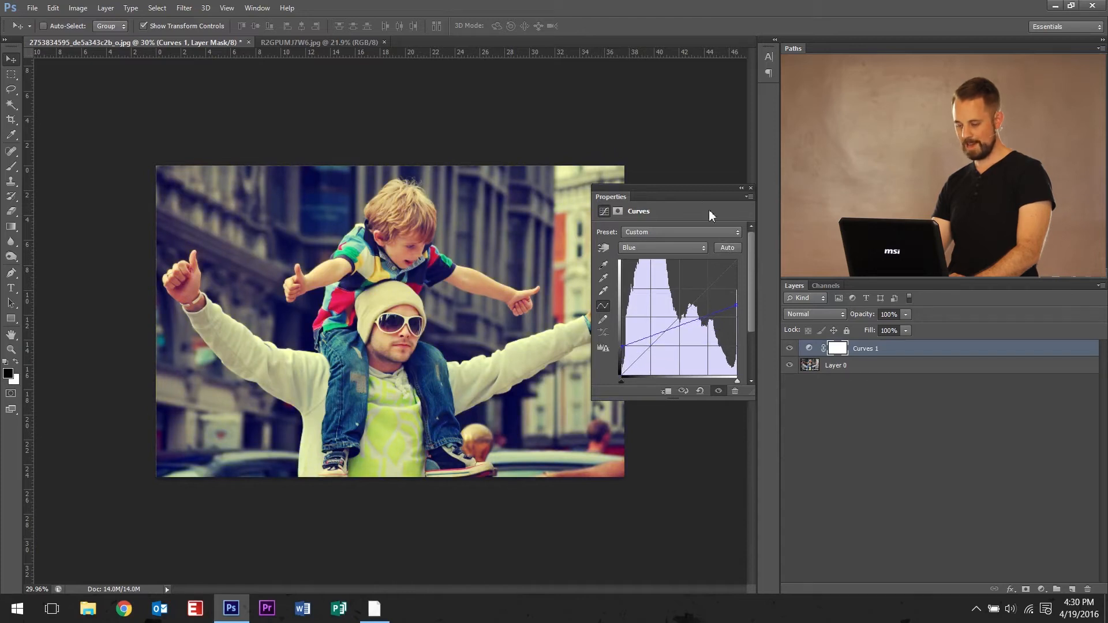
# Check the Green channel, then reshape the Red channel curve for a strong reddish tint.
pyautogui.click(660, 247)
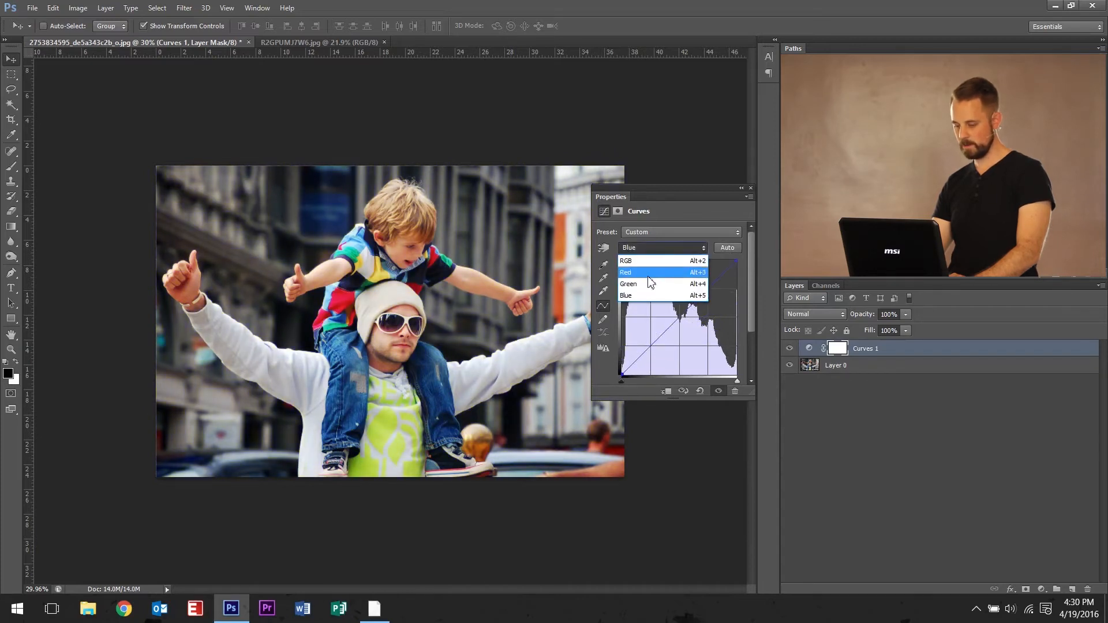
pyautogui.click(628, 284)
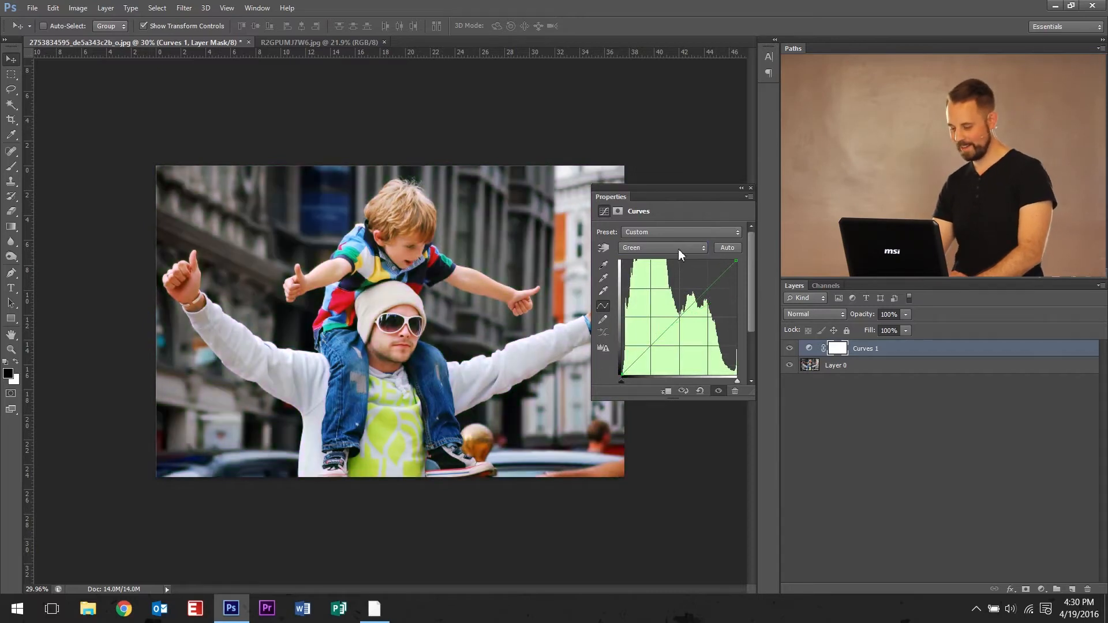
pyautogui.click(662, 247)
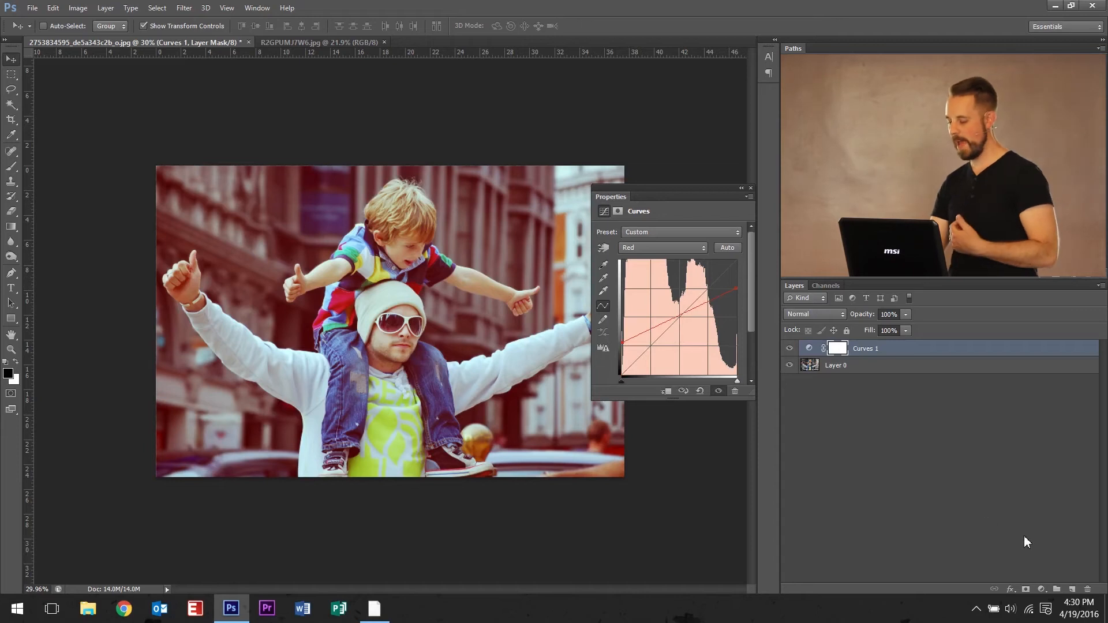
pyautogui.moveTo(1073, 592)
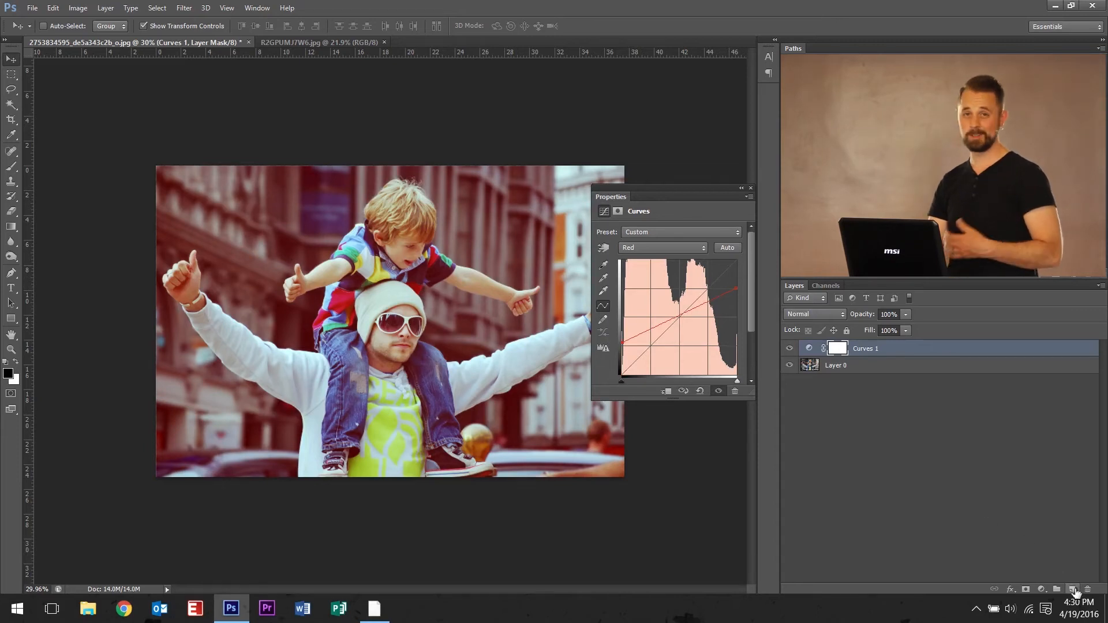
pyautogui.moveTo(1074, 589)
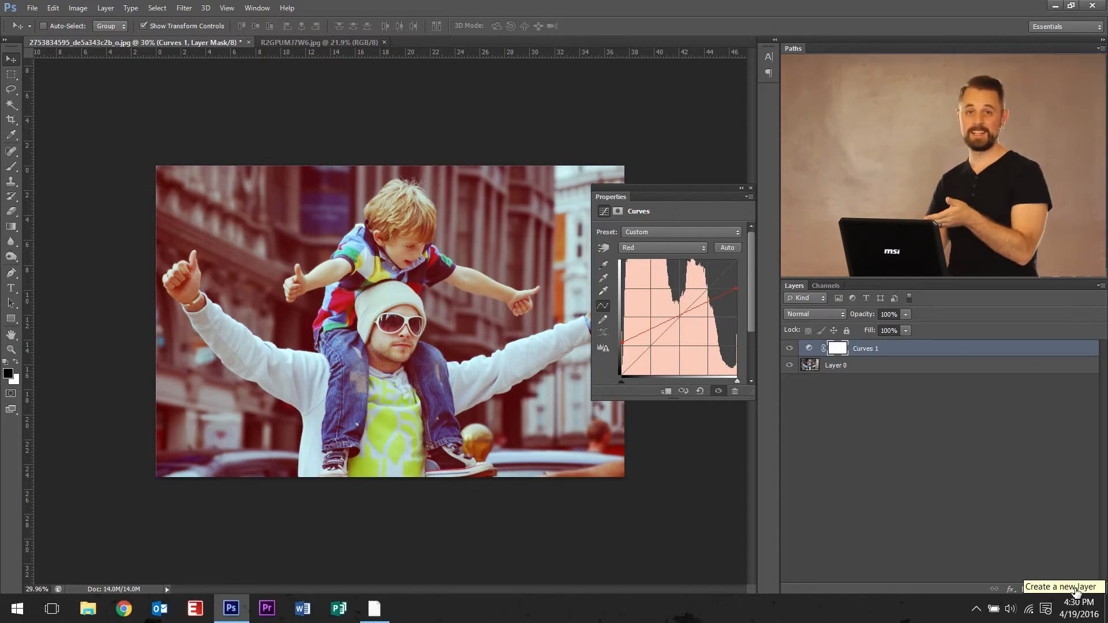
# Add an empty layer above the curves and brush a soft black vignette around the edges.
pyautogui.click(1058, 589)
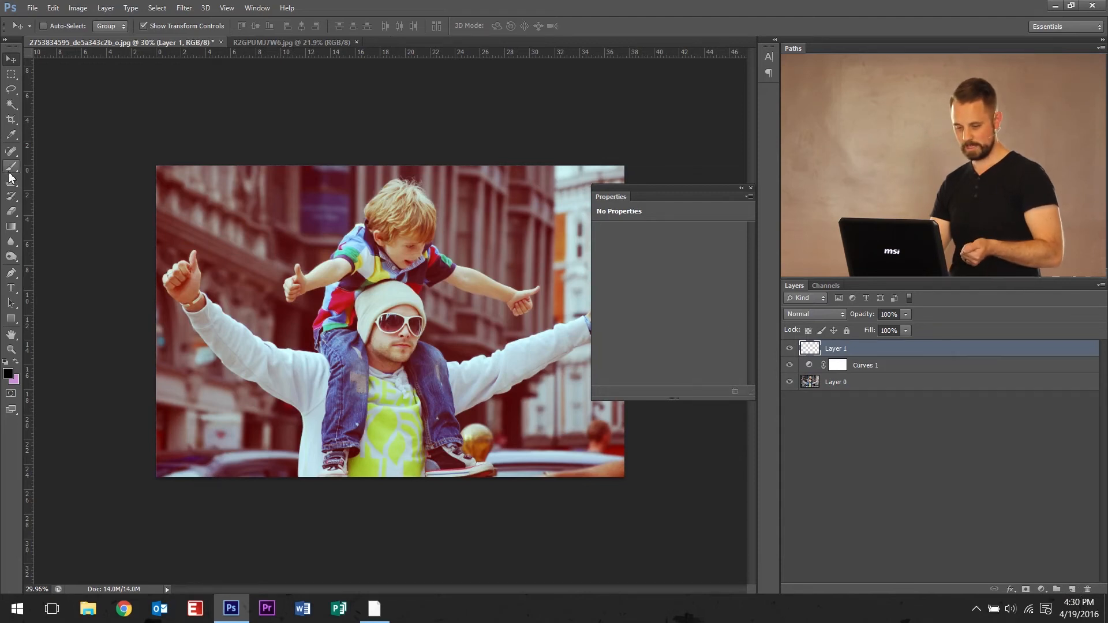
pyautogui.click(10, 166)
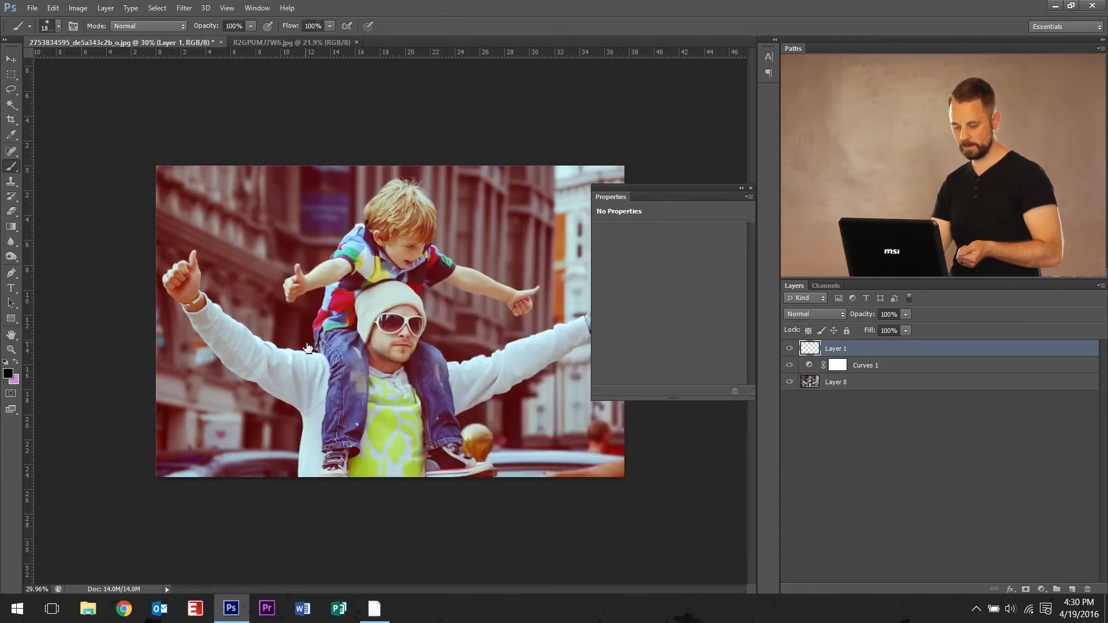
pyautogui.click(8, 366)
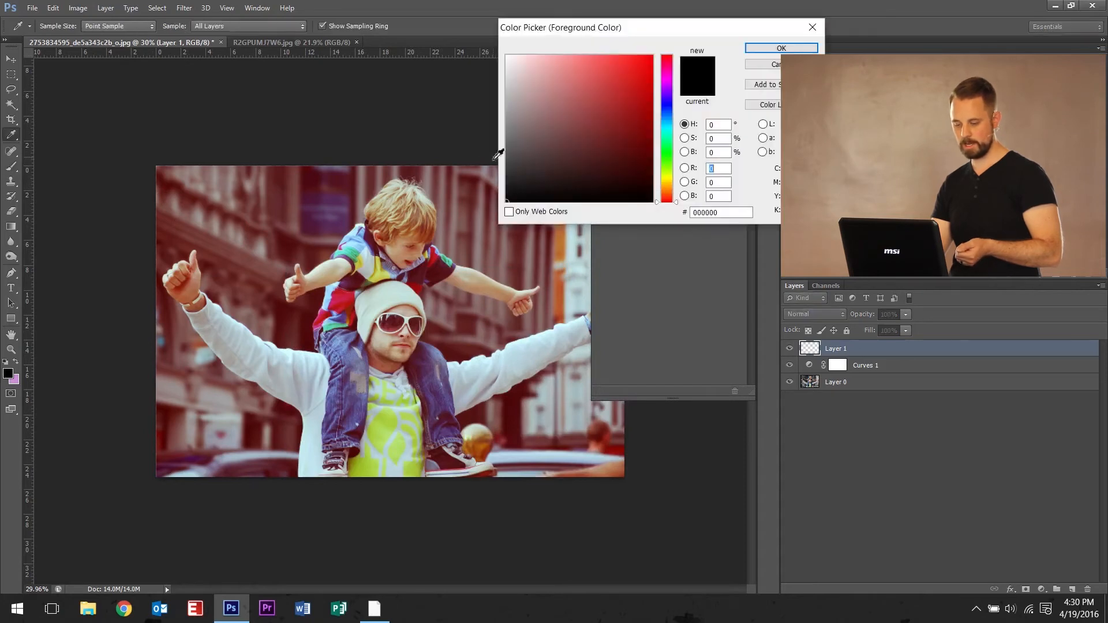
pyautogui.click(780, 47)
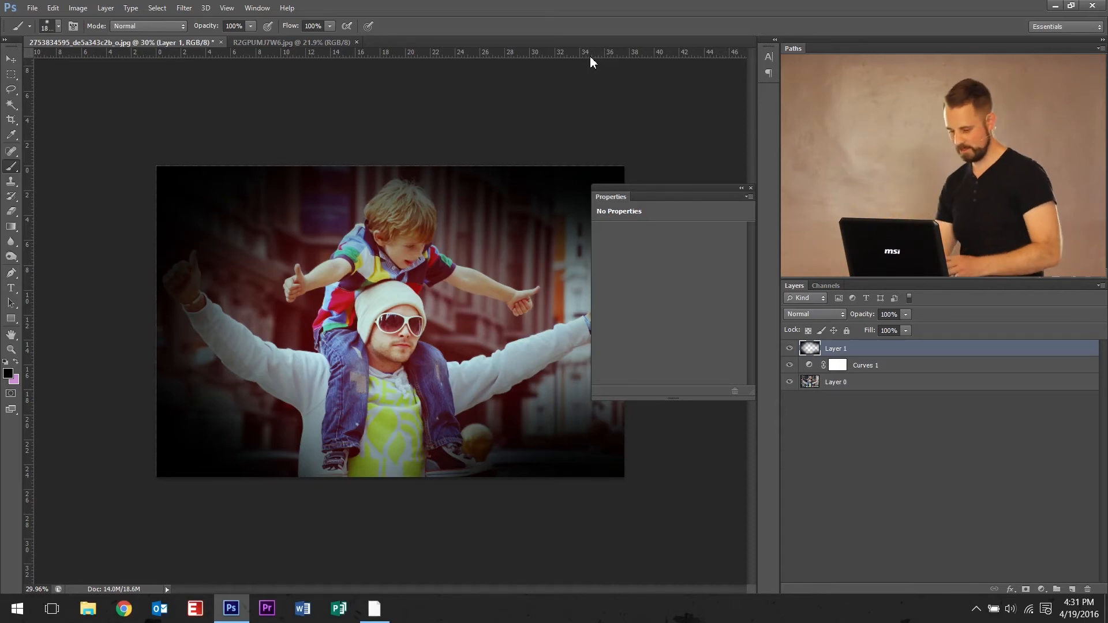
pyautogui.click(812, 314)
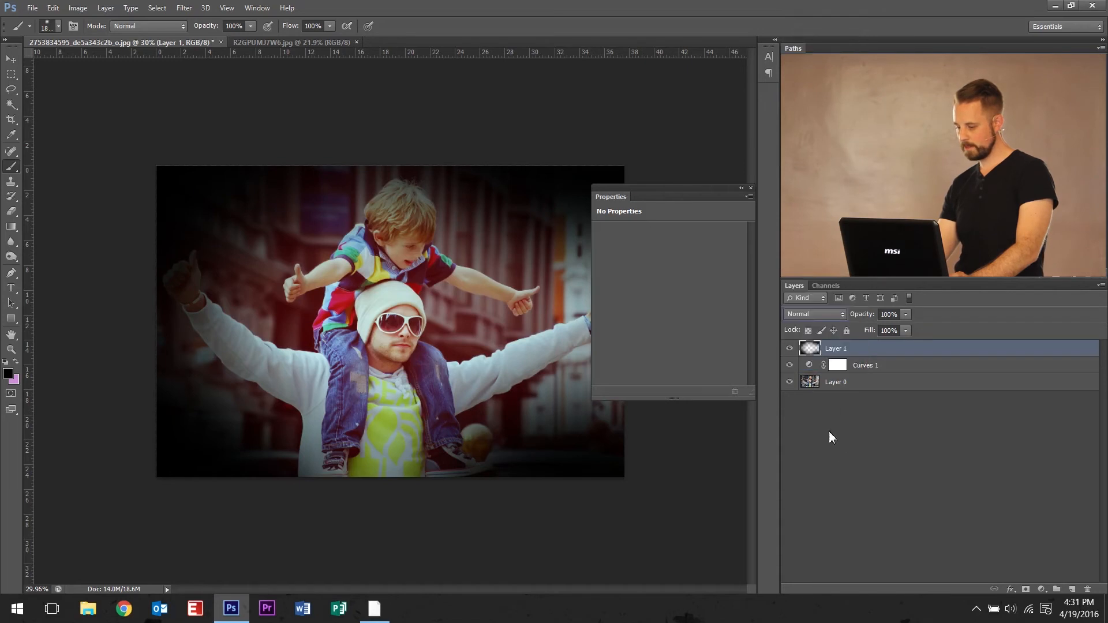
# Cycle the vignette layer through Overlay, Divide, Subtract, Pin Light and other blend modes.
pyautogui.click(812, 314)
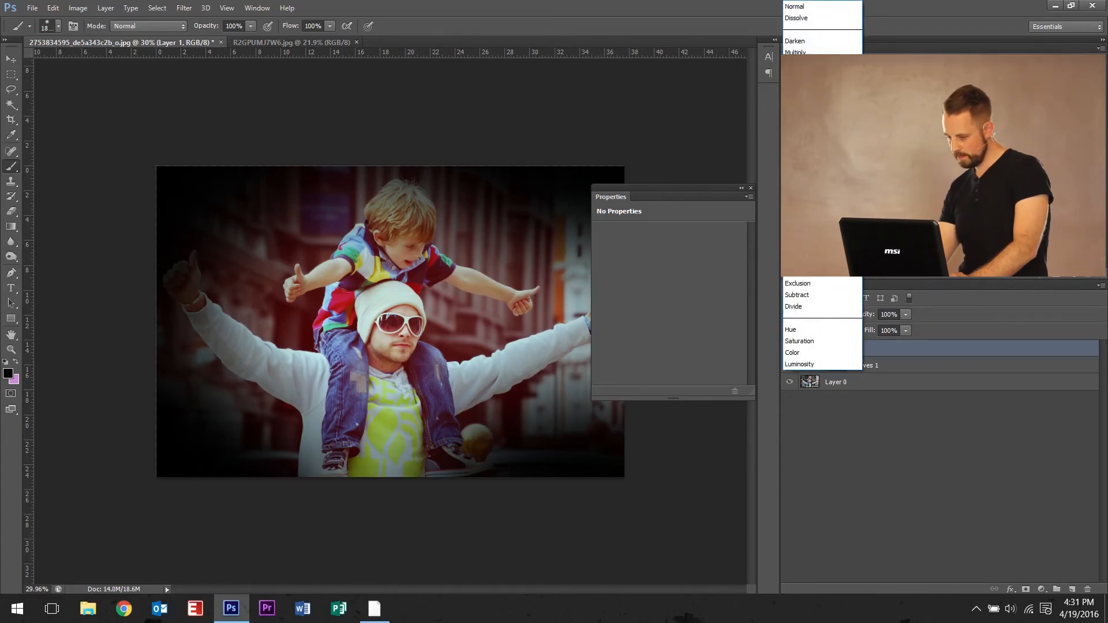
pyautogui.click(798, 314)
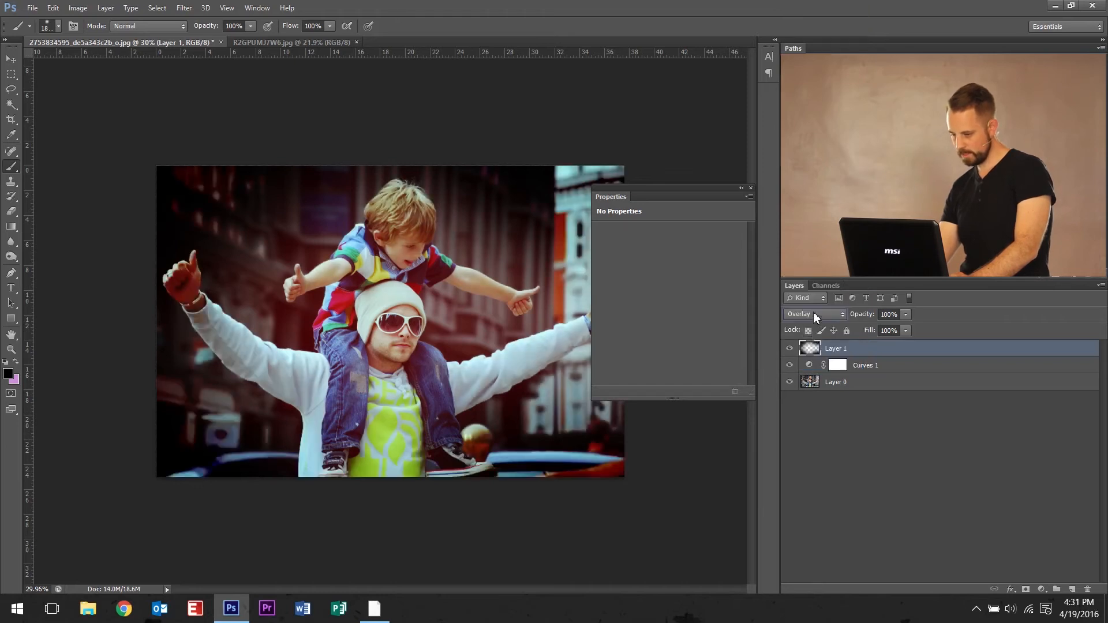
pyautogui.click(812, 313)
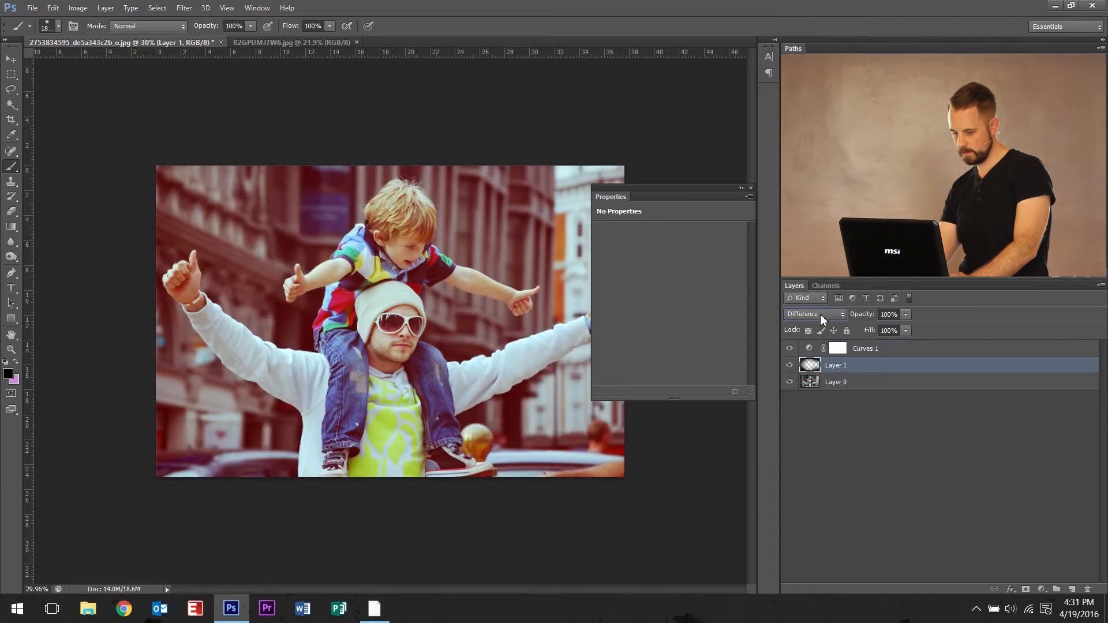
pyautogui.click(812, 314)
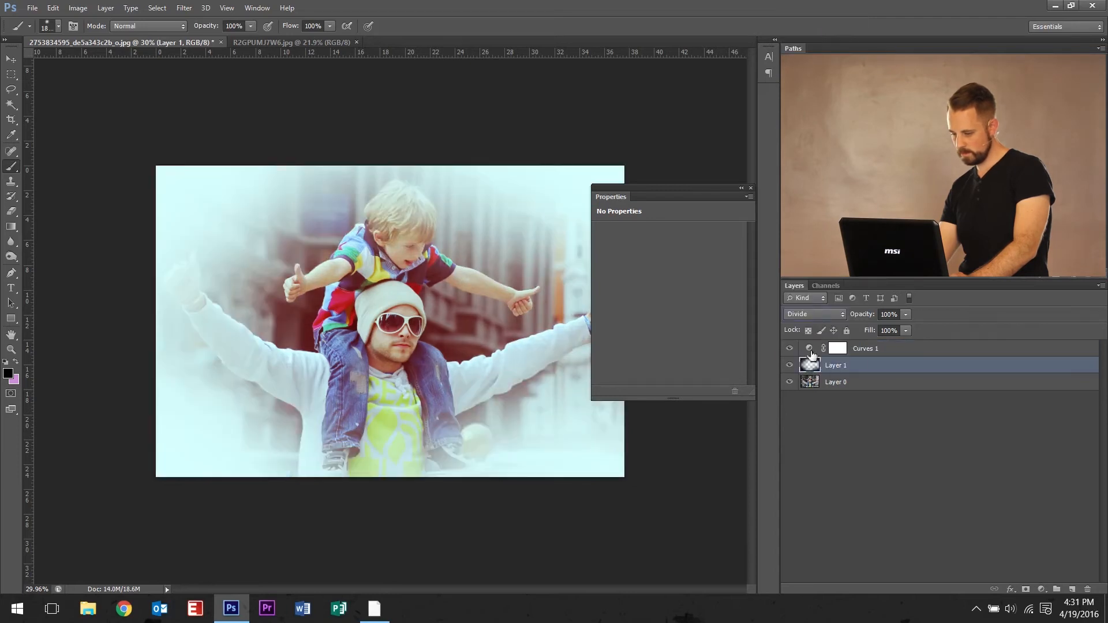
pyautogui.click(812, 314)
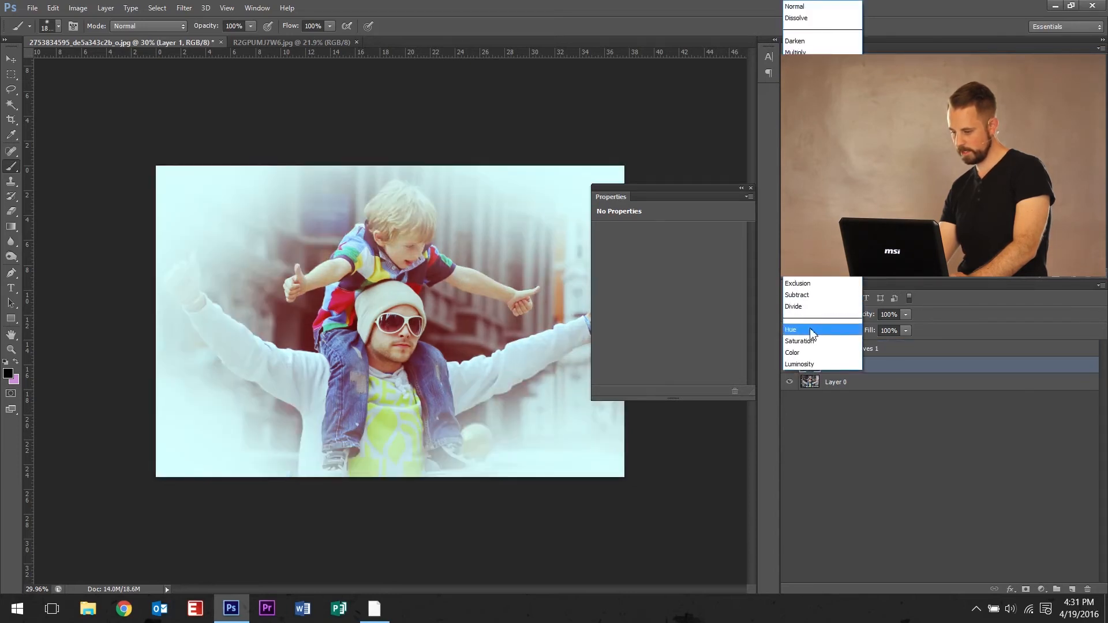
pyautogui.click(796, 295)
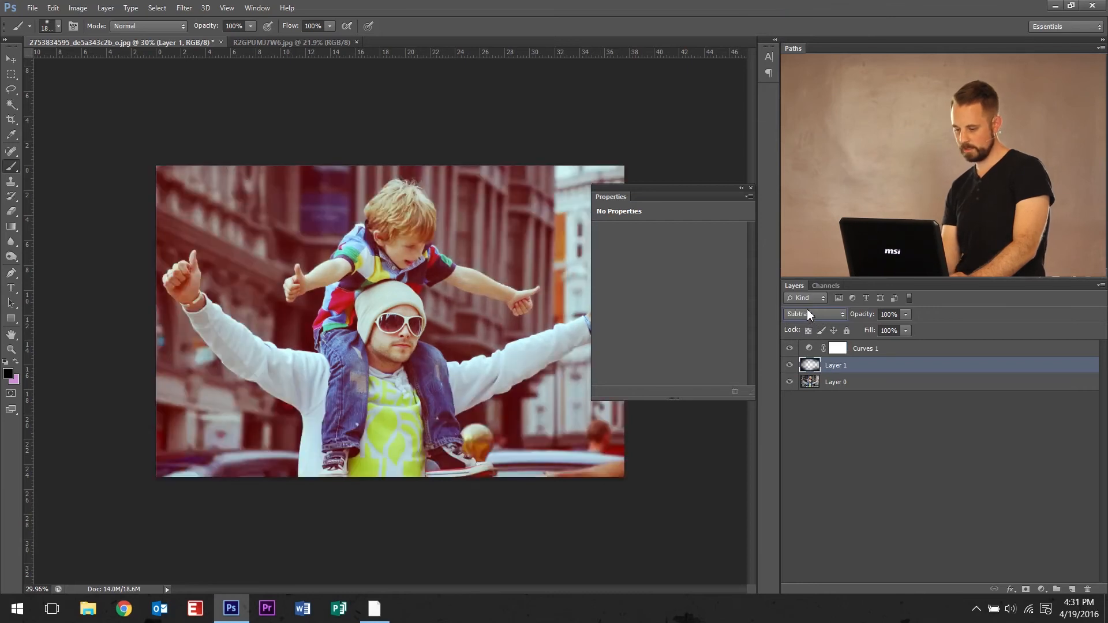
pyautogui.click(812, 314)
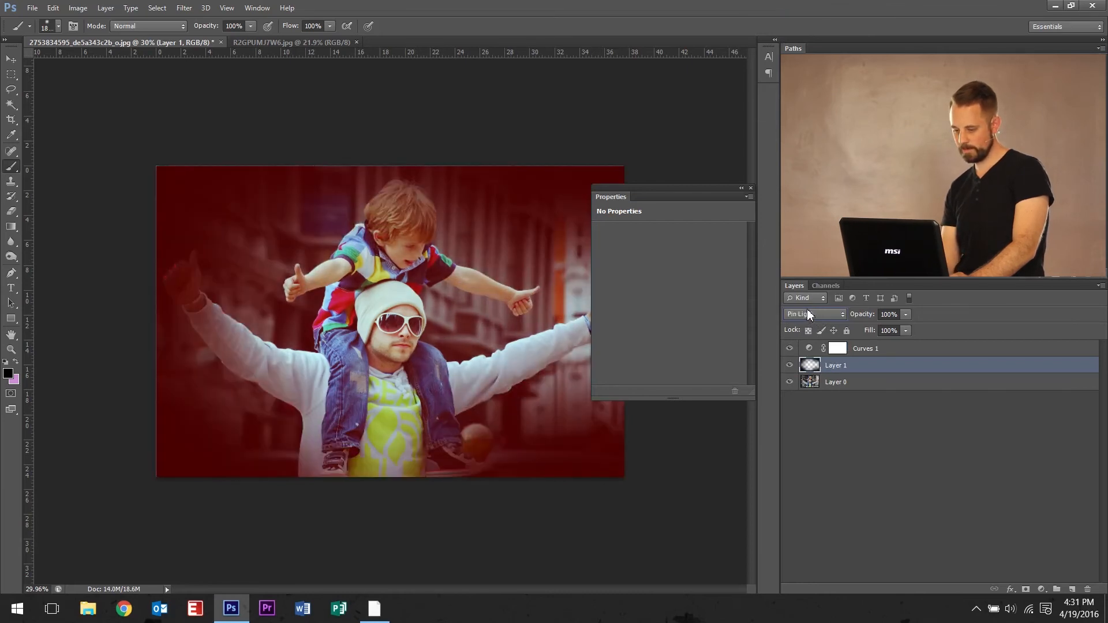
pyautogui.click(812, 314)
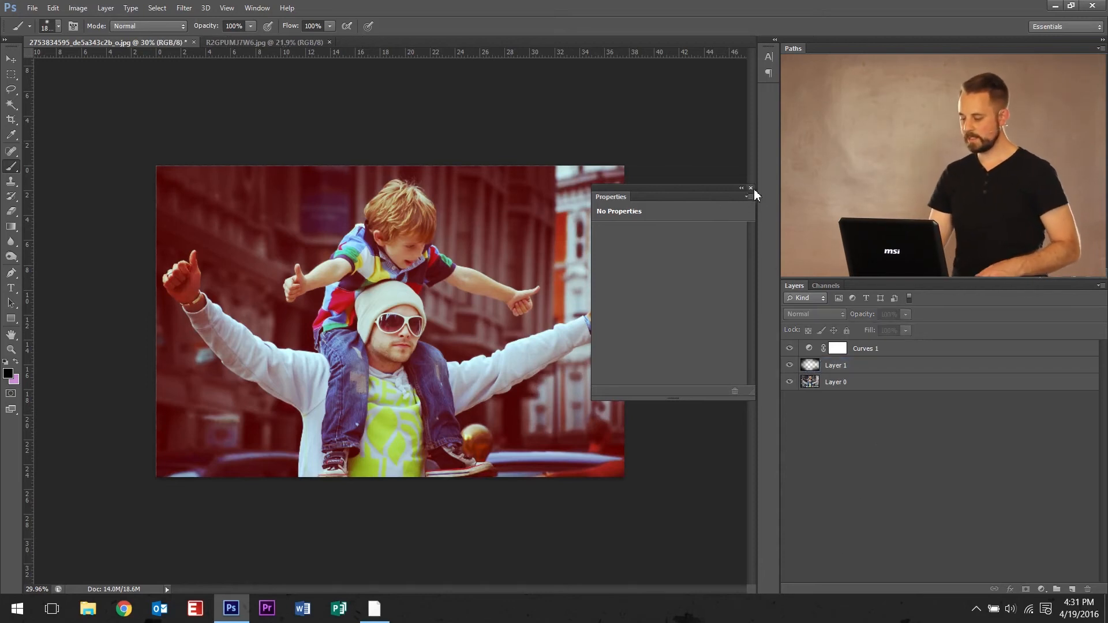
pyautogui.click(750, 188)
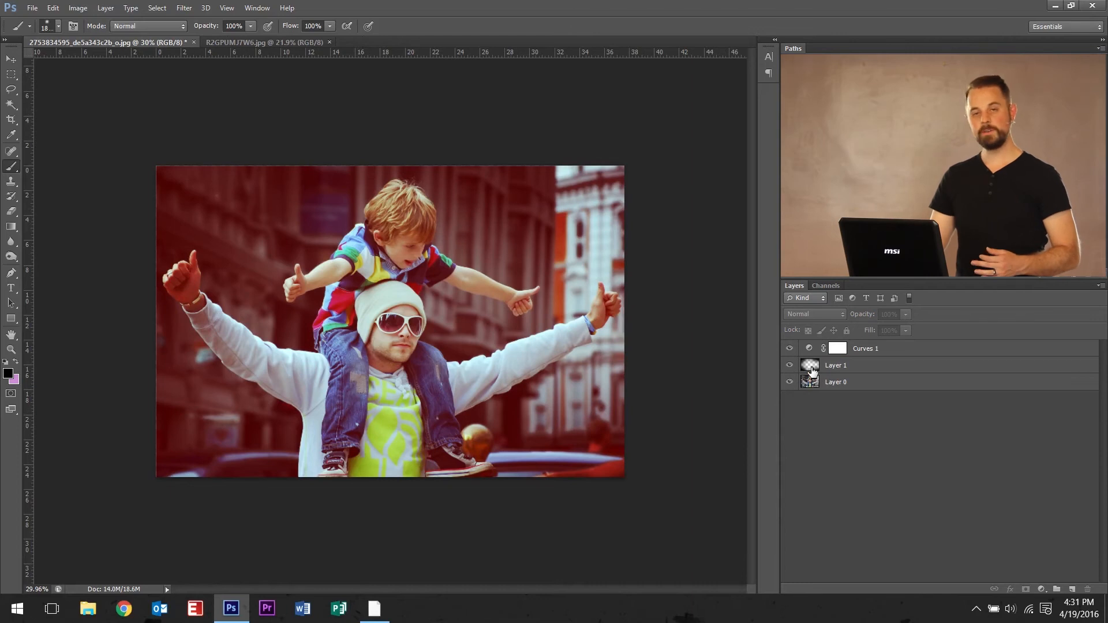
pyautogui.moveTo(810, 367)
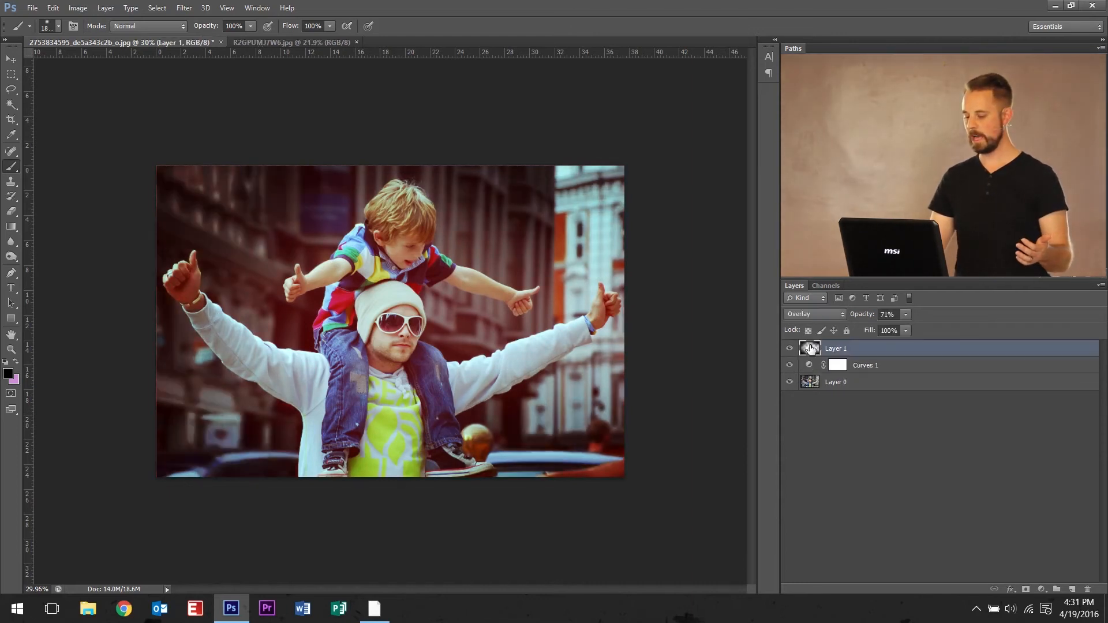
pyautogui.moveTo(810, 347)
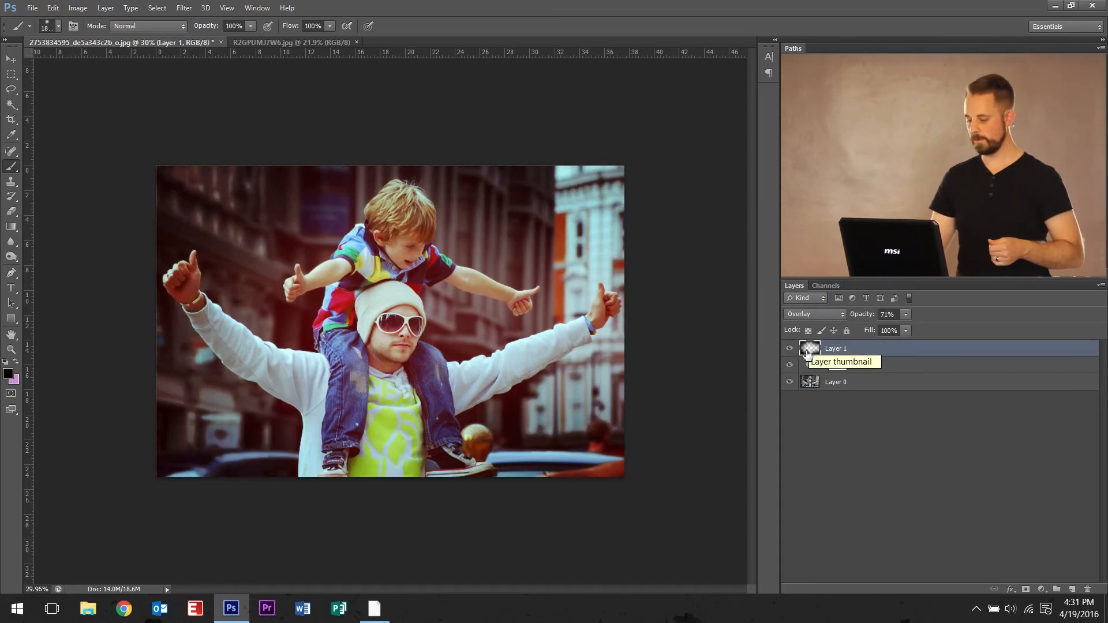
pyautogui.click(1023, 589)
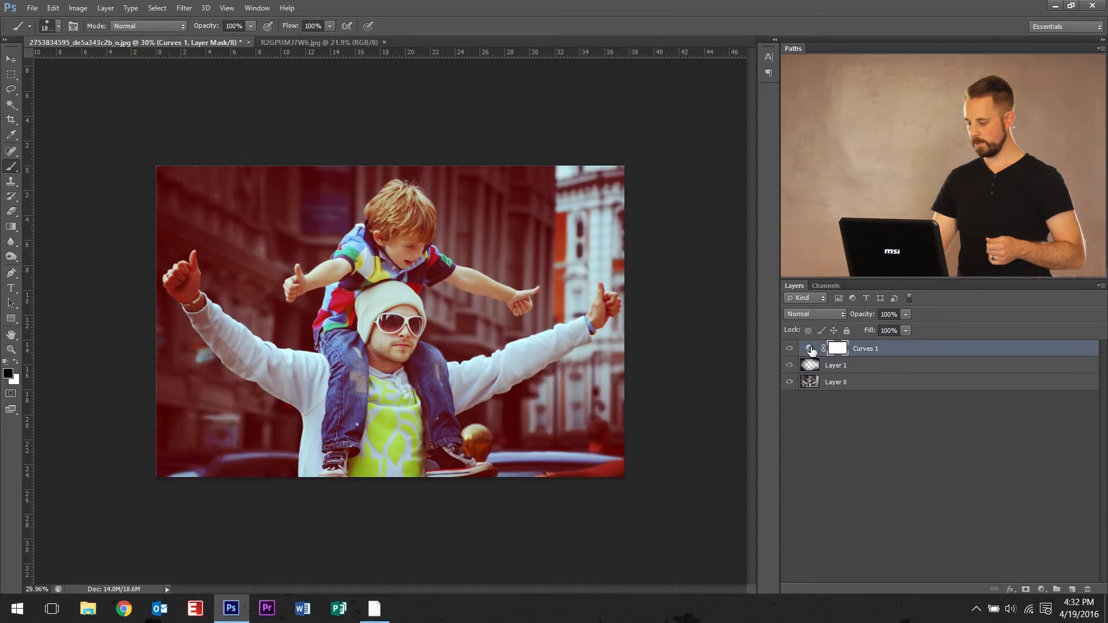
# Lower the Curves 1 blue channel for a yellowish cast, then switch to the hiking photo document.
pyautogui.doubleClick(836, 347)
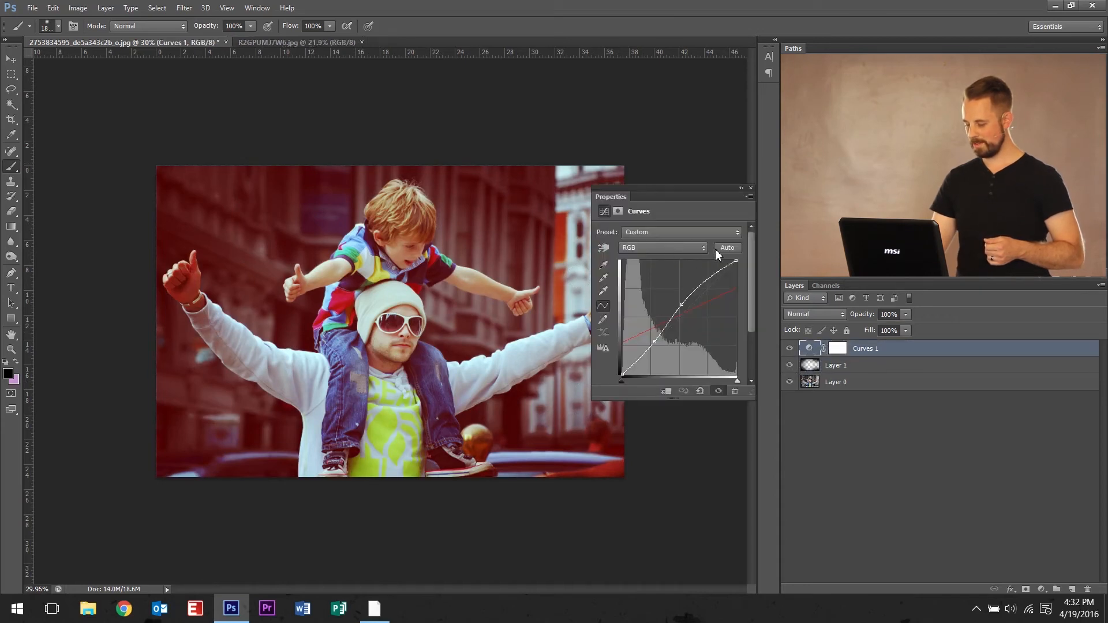
pyautogui.click(661, 247)
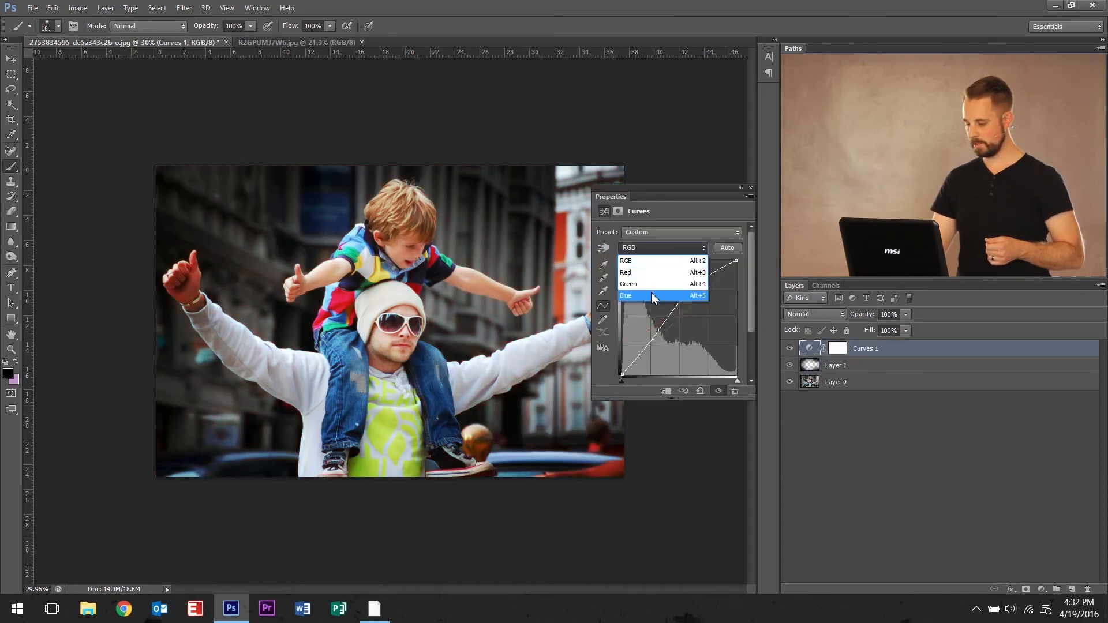
pyautogui.click(624, 295)
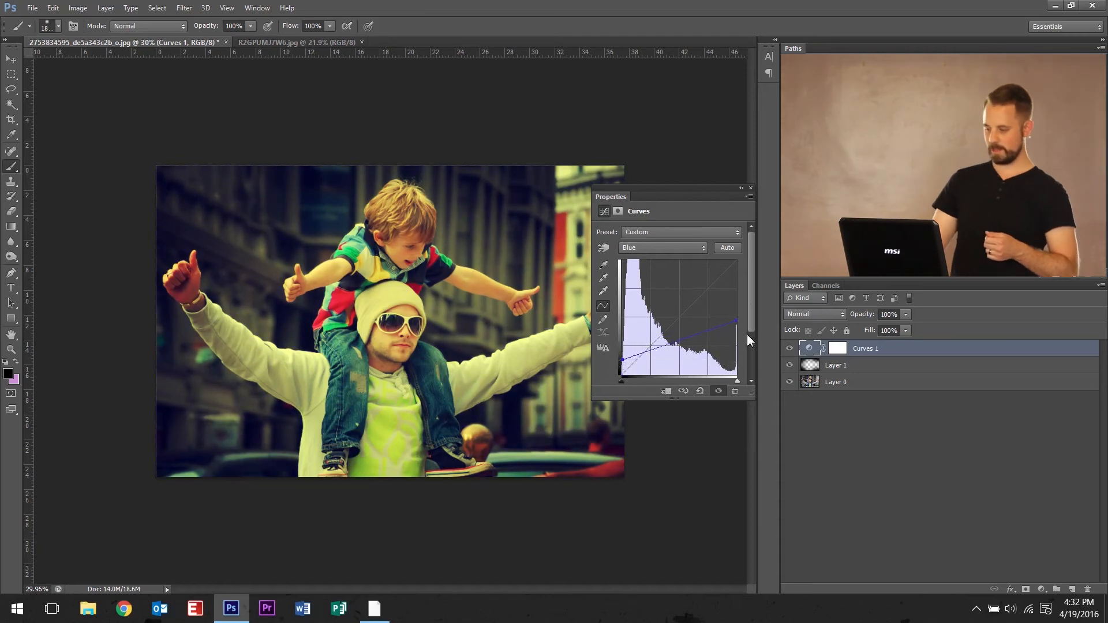
pyautogui.click(750, 188)
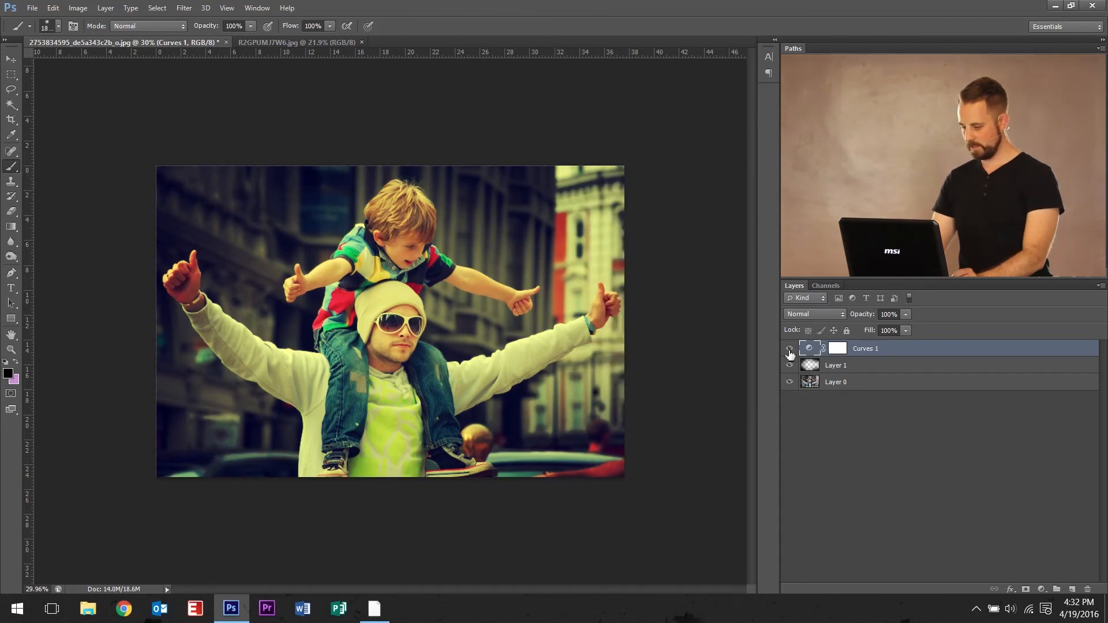
pyautogui.click(292, 43)
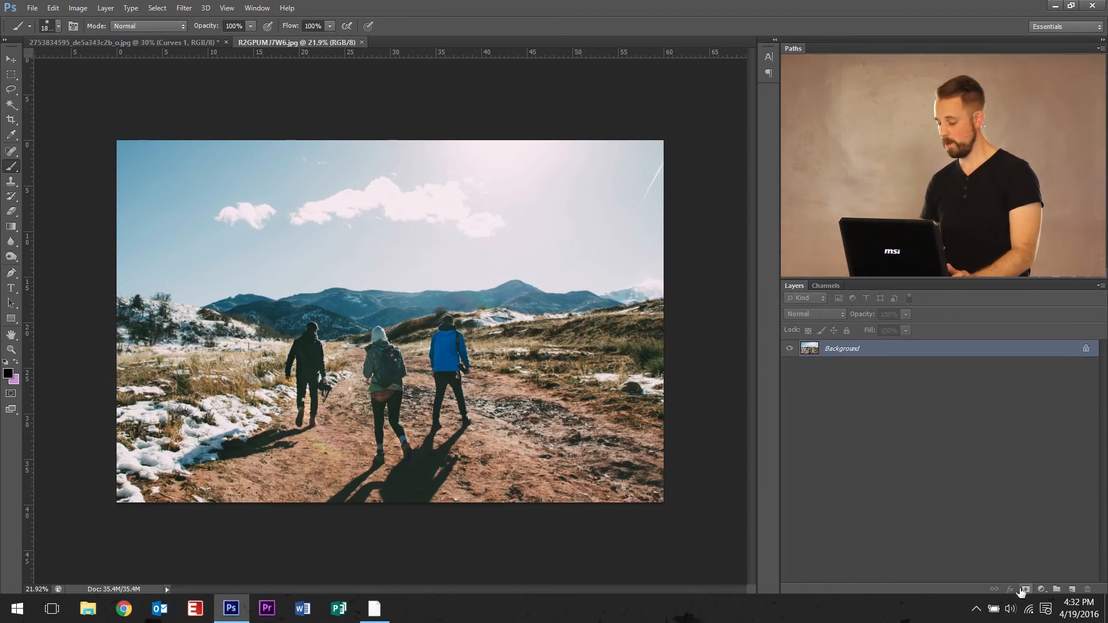
# Add a Curves adjustment to the hiking photo, reshape its Blue channel, and add an empty layer above it.
pyautogui.click(1041, 589)
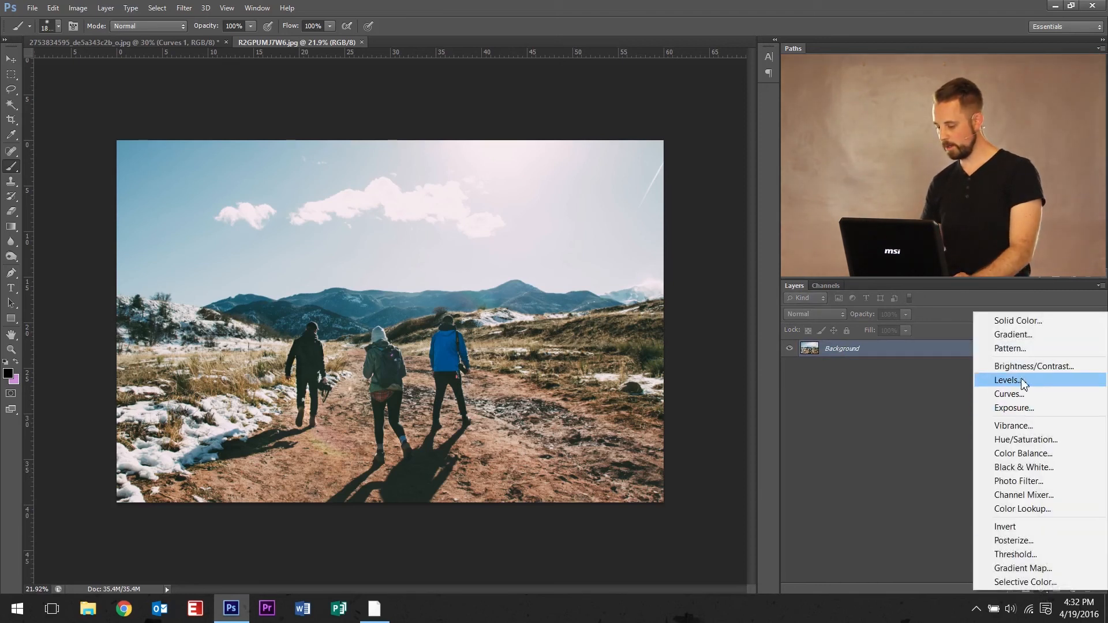
pyautogui.click(1008, 393)
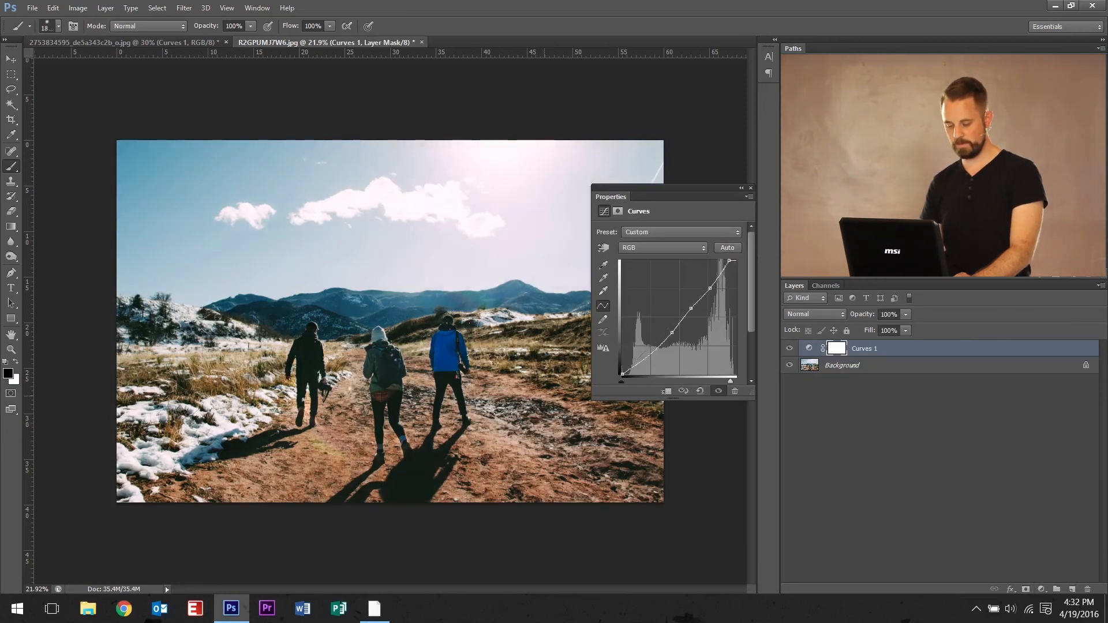
pyautogui.click(660, 246)
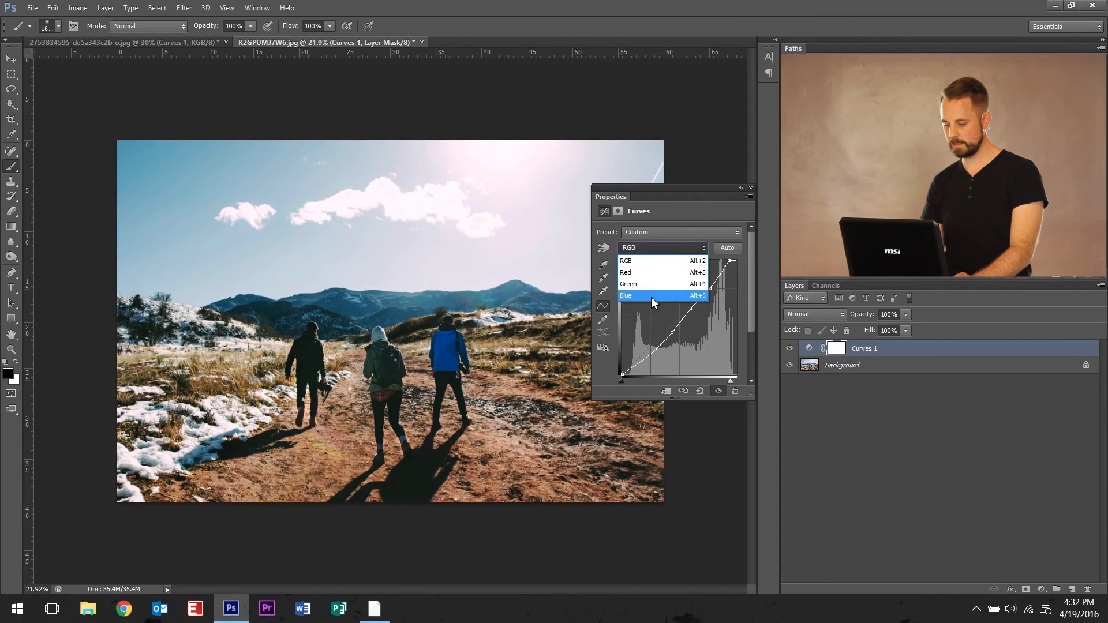
pyautogui.click(625, 272)
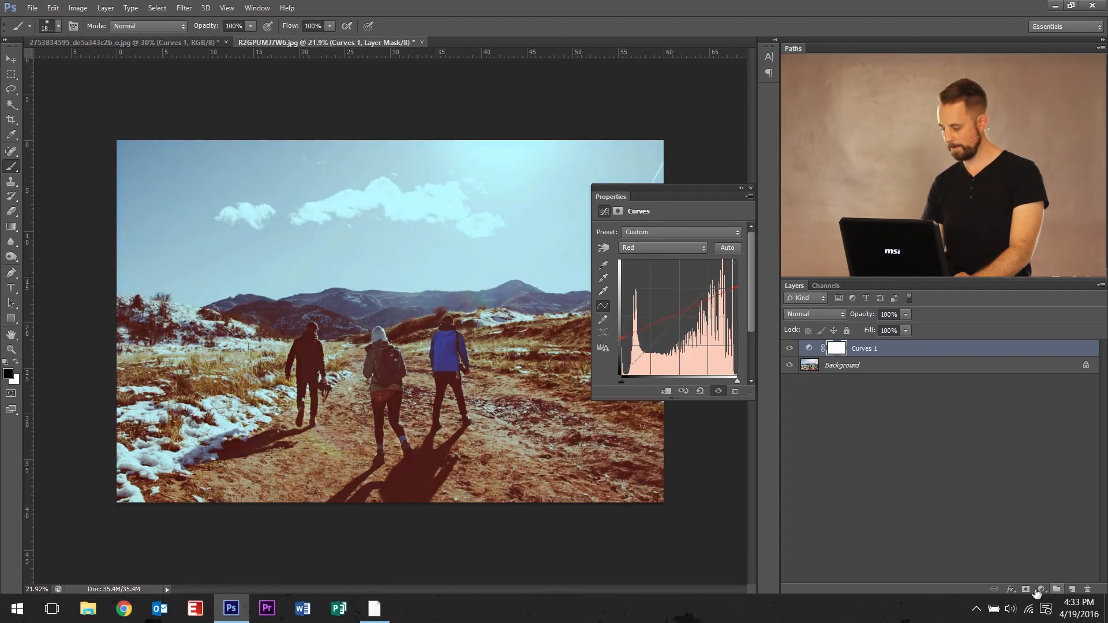
pyautogui.click(1058, 588)
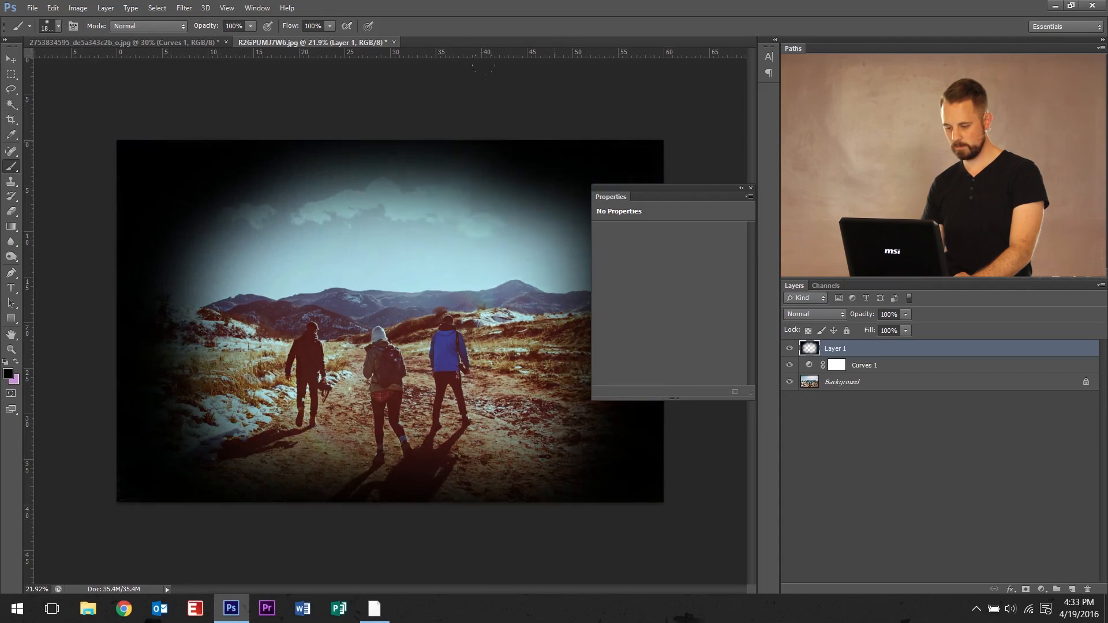
# Change the vignette layer's blend mode so the dark edges merge softly, then close Properties.
pyautogui.click(813, 314)
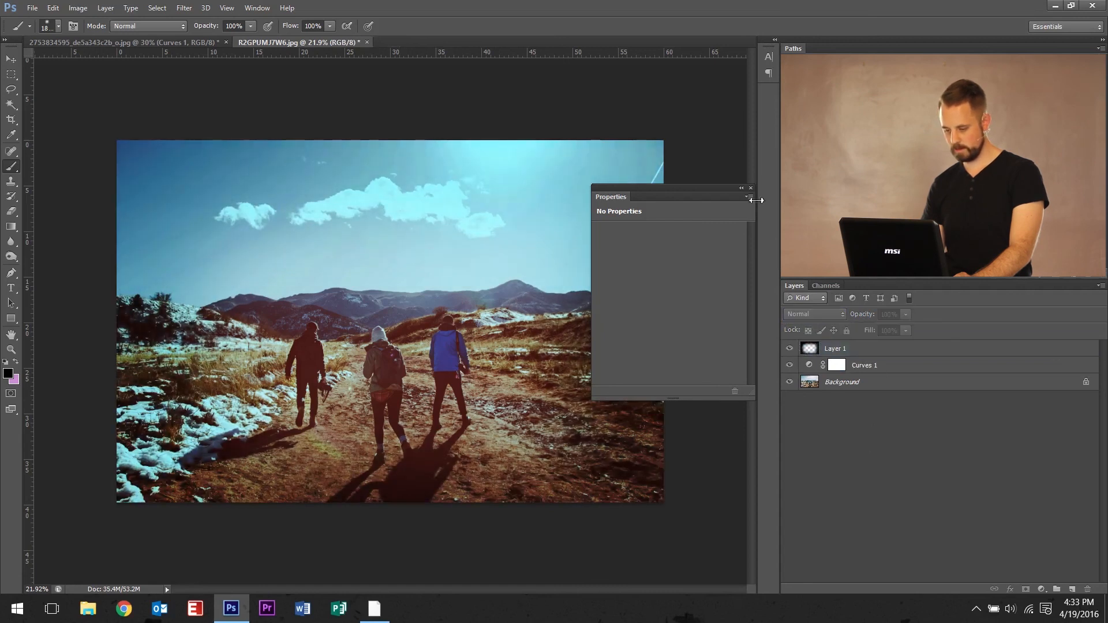
pyautogui.click(750, 188)
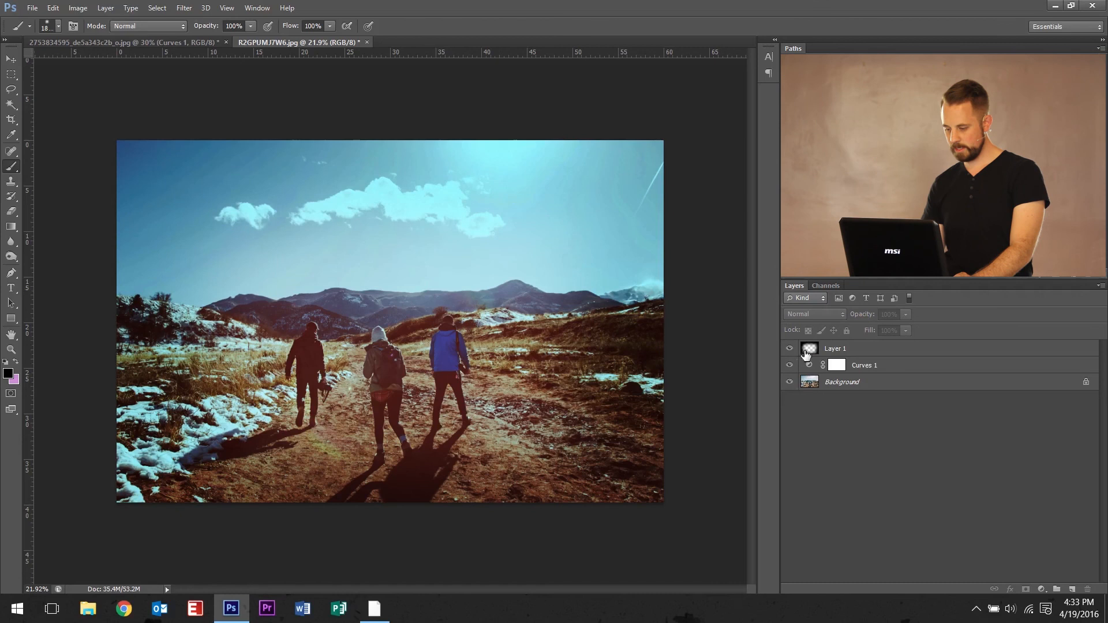